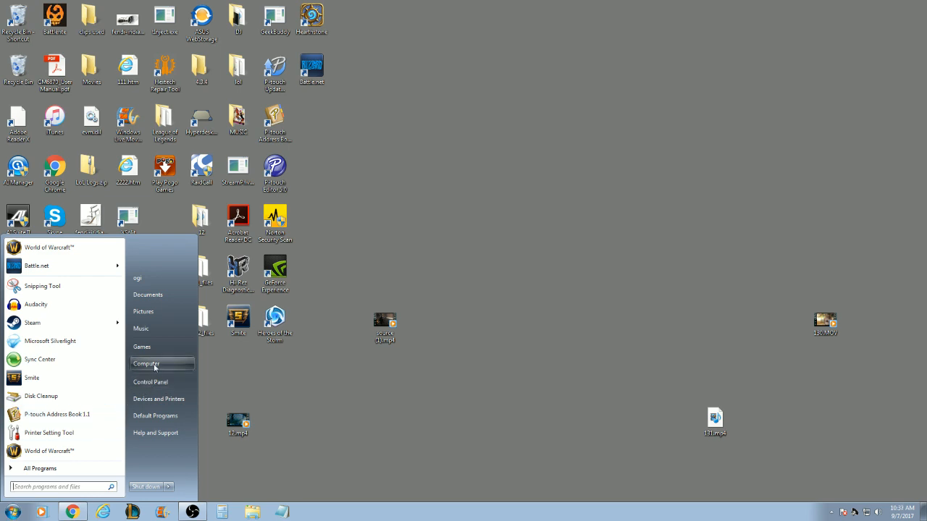
Open Computer from the Start menu to list drives C: and D:.
left_click(146, 364)
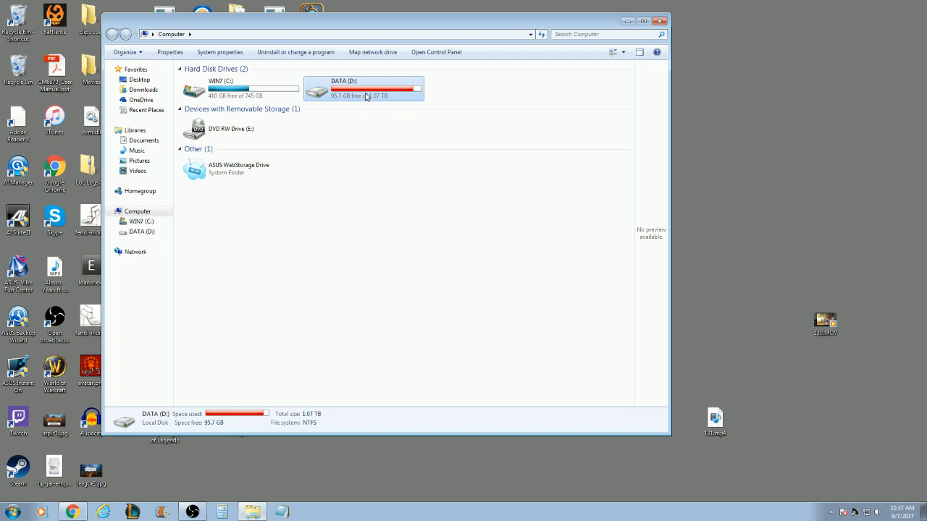
Open the DATA (D:) drive from its right-click menu.
right_click(367, 95)
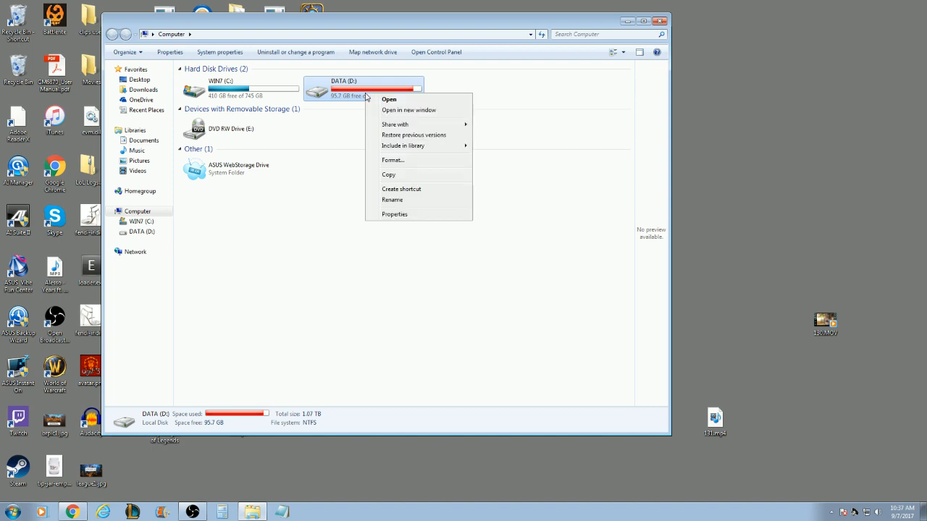
left_click(388, 99)
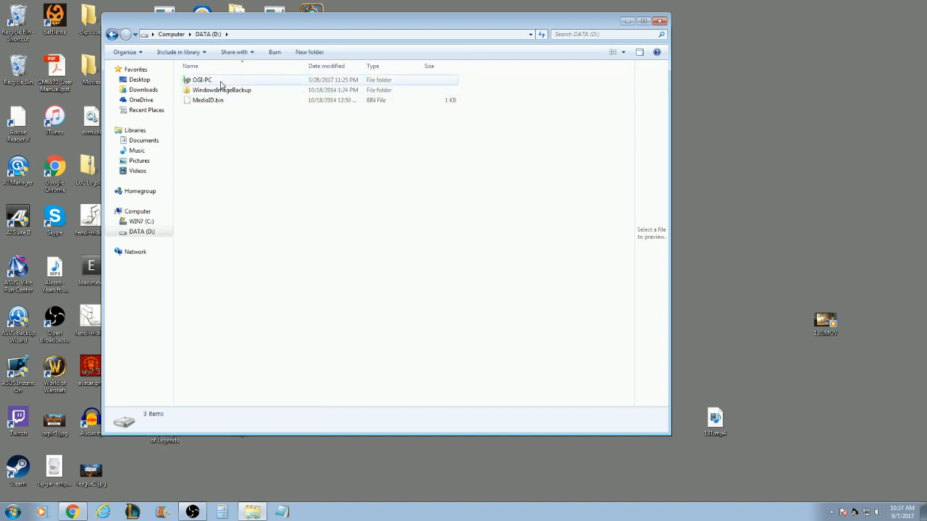
Open the backup folder on D: and its Manage disk space window.
double_click(221, 90)
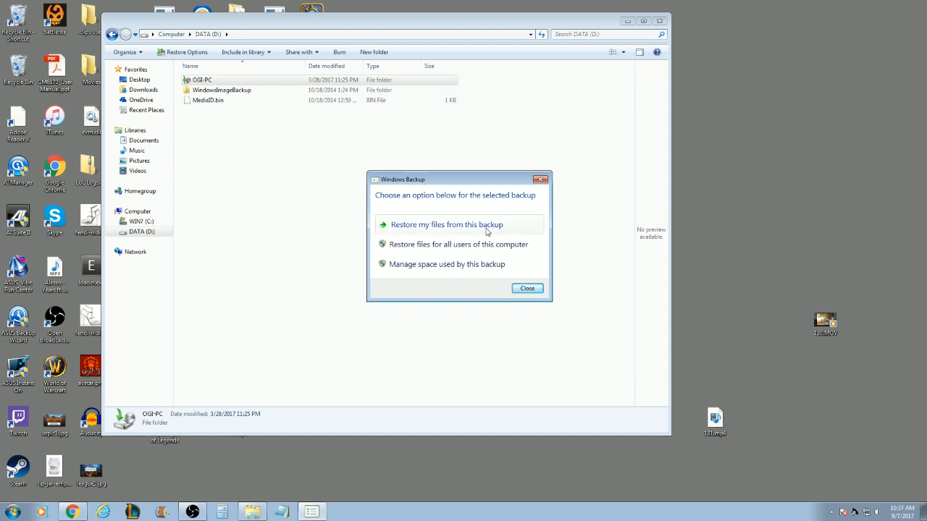
mouse_move(447, 243)
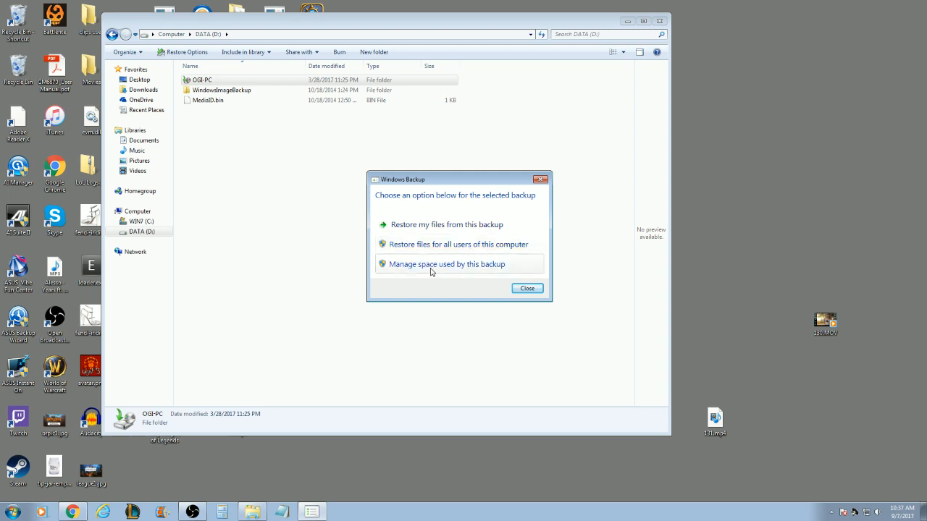
left_click(527, 288)
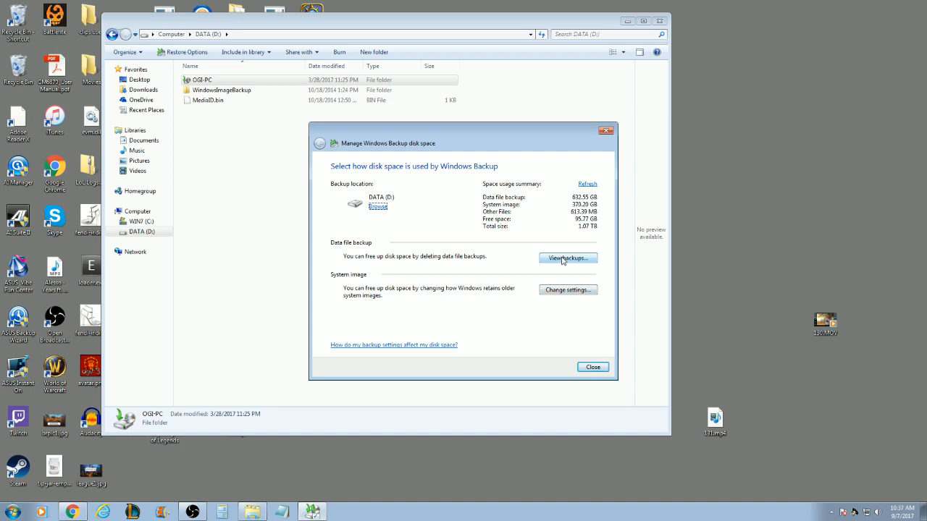
List the six data file backup periods and select 5/15/2016 to 6/12/2016.
left_click(568, 258)
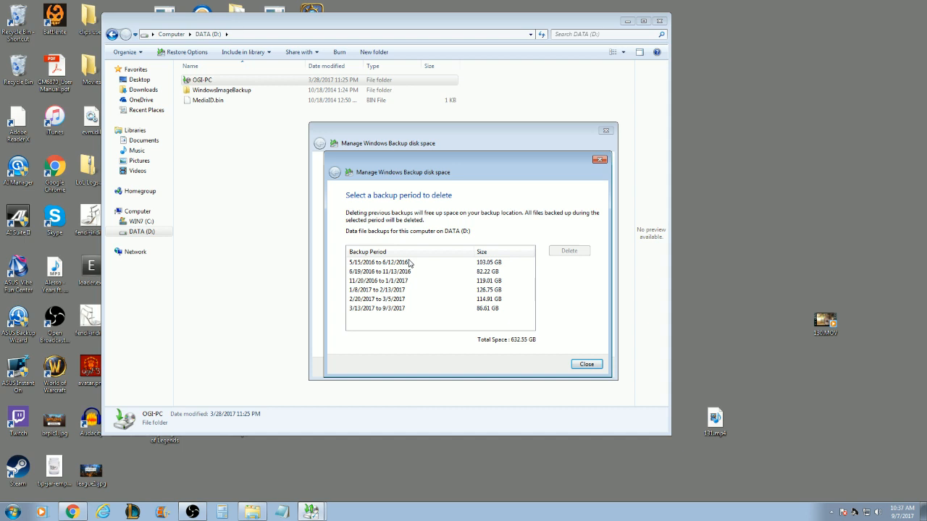
mouse_move(425, 277)
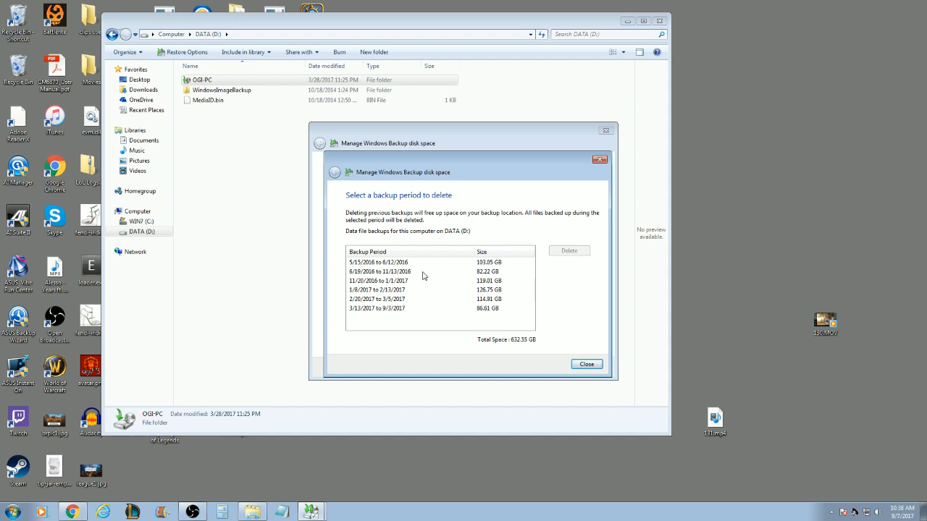
mouse_move(387, 268)
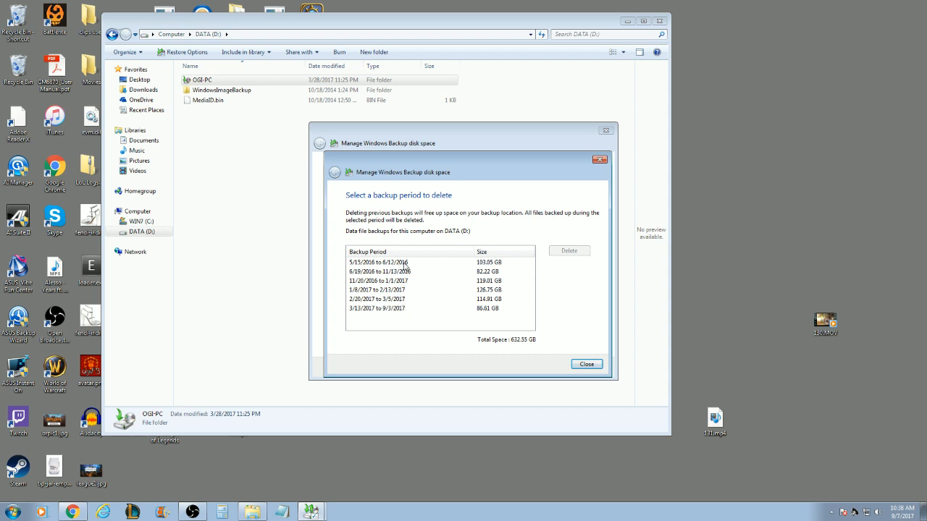
left_click(378, 263)
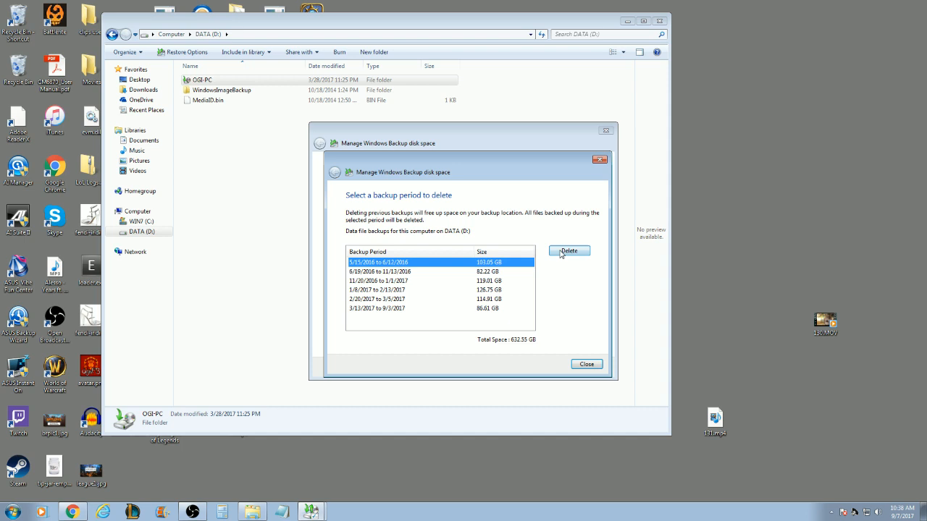
Delete the 5/15/2016 to 6/12/2016 period, then select 1/8/2017 to 2/13/2017.
left_click(569, 250)
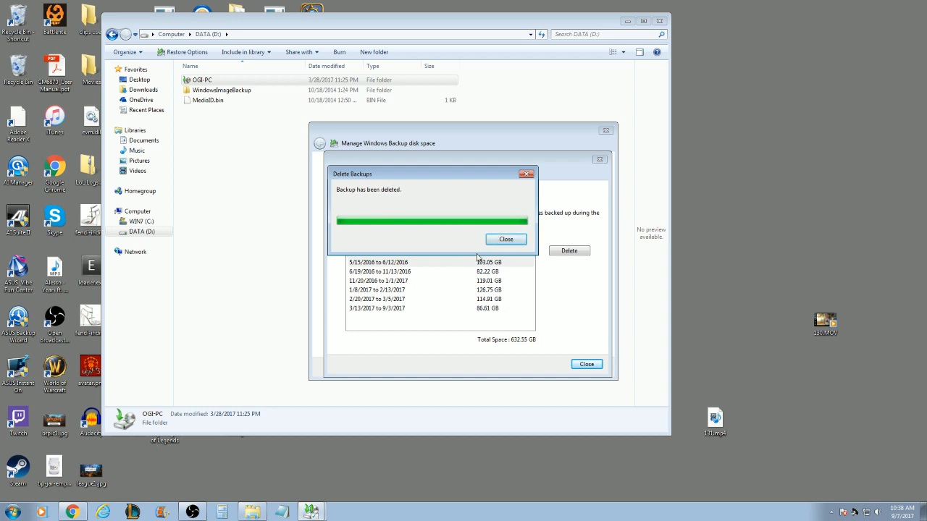
left_click(505, 239)
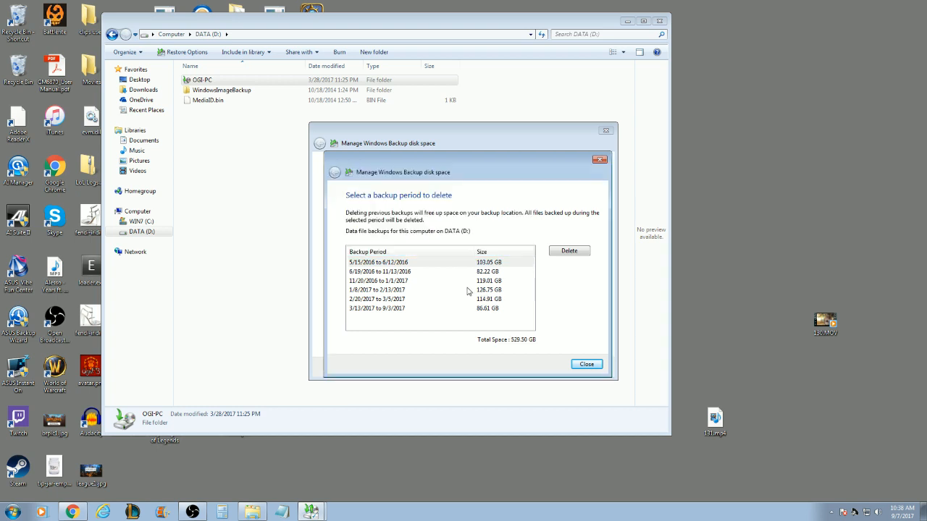
left_click(376, 280)
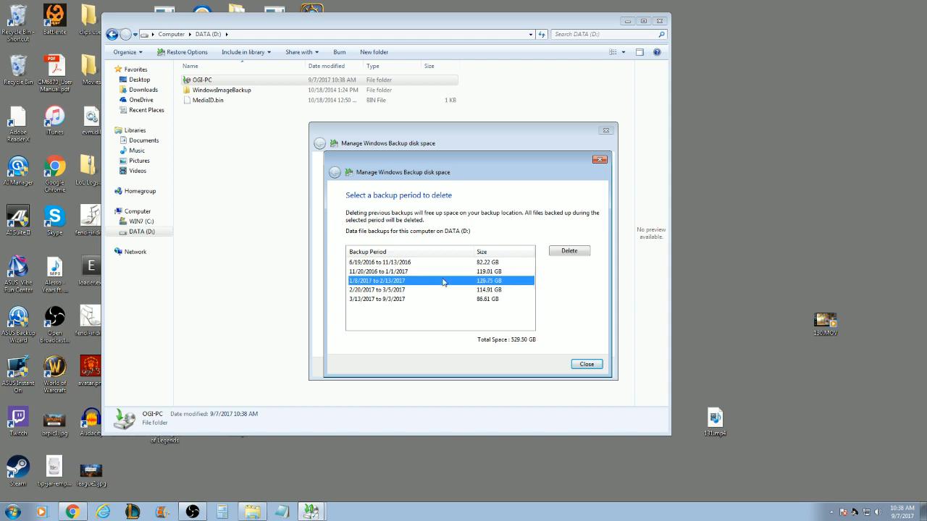
Delete the 1/8/2017 to 2/13/2017 period, dropping backups to 402.73 GB.
left_click(569, 251)
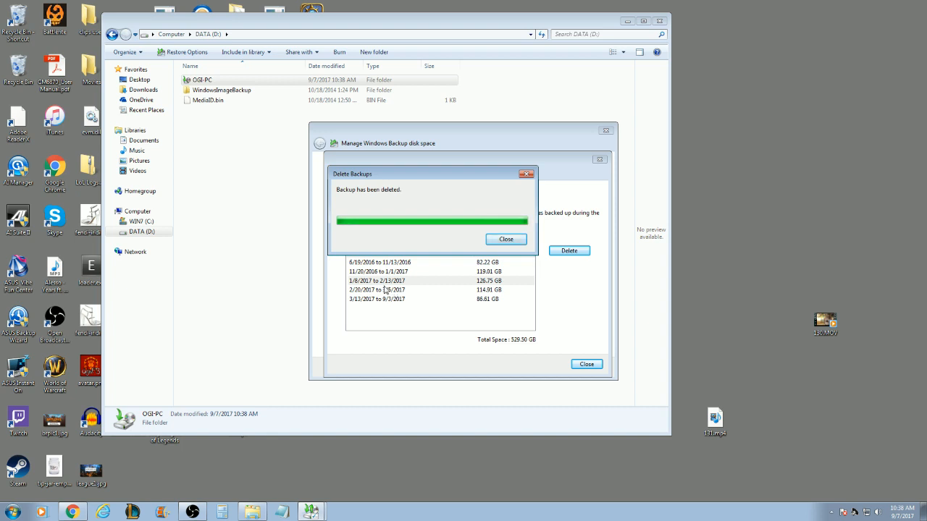
mouse_move(409, 283)
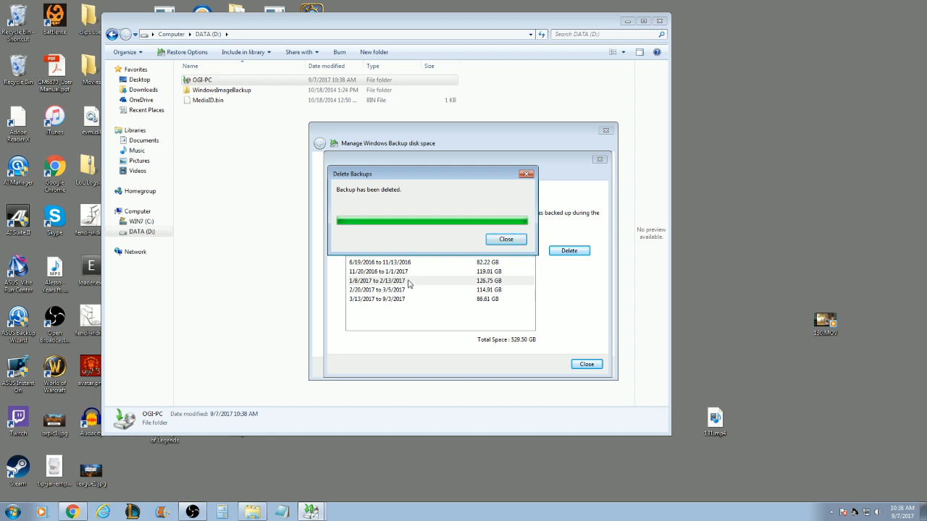
left_click(505, 238)
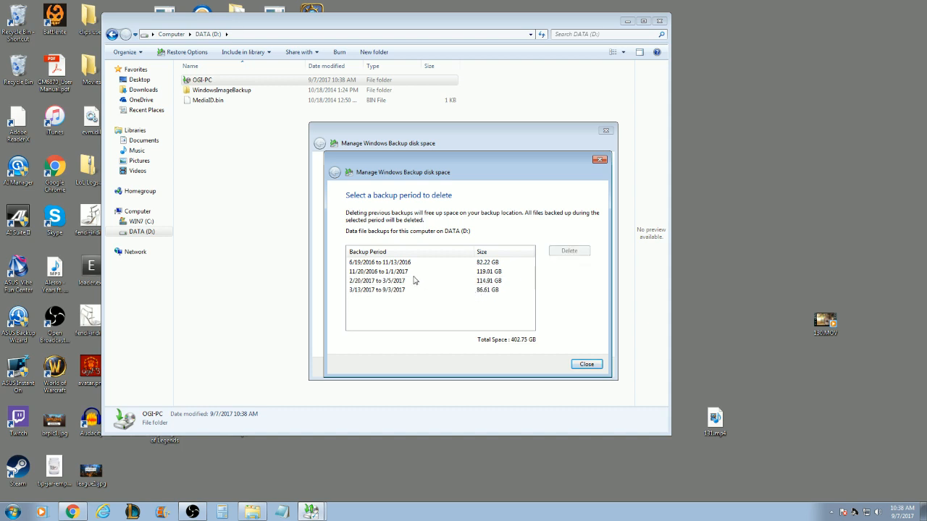
Delete the 2/20/2017 to 3/5/2017 period, leaving three periods at 287.84 GB.
left_click(377, 280)
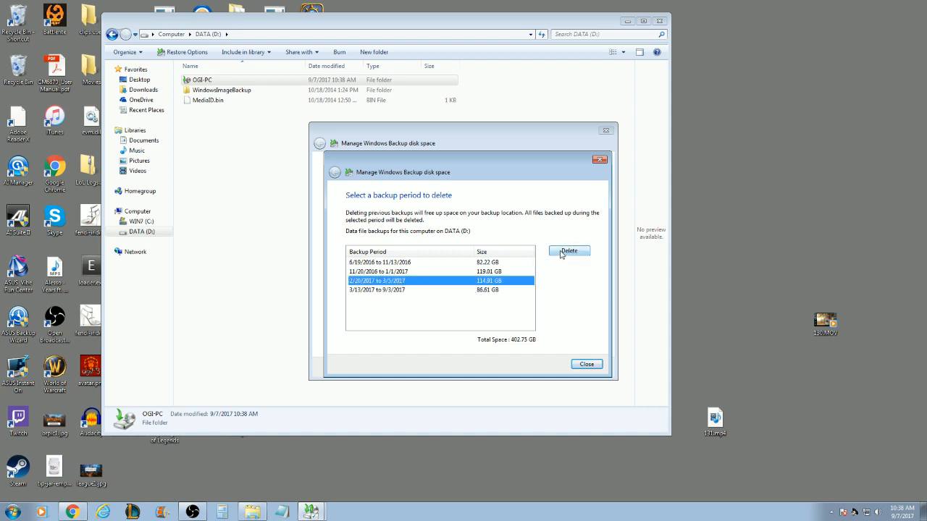
left_click(568, 250)
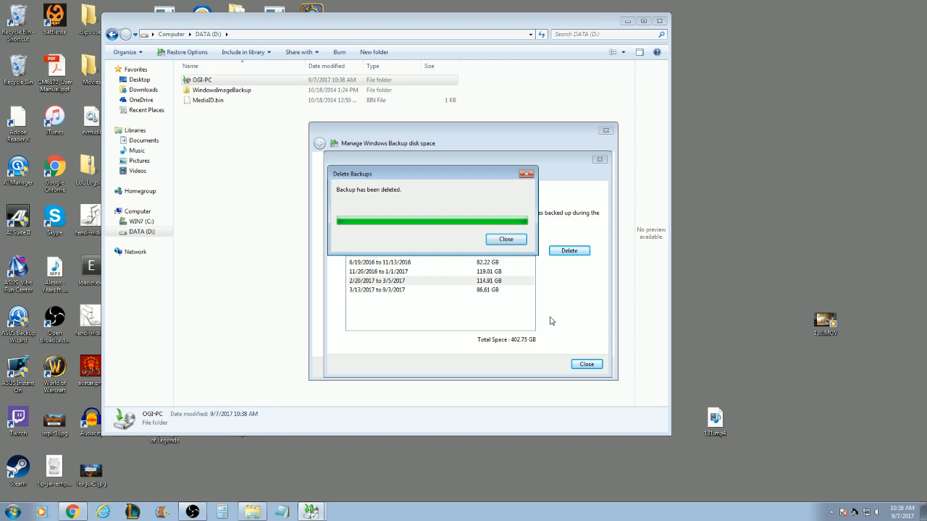
mouse_move(355, 127)
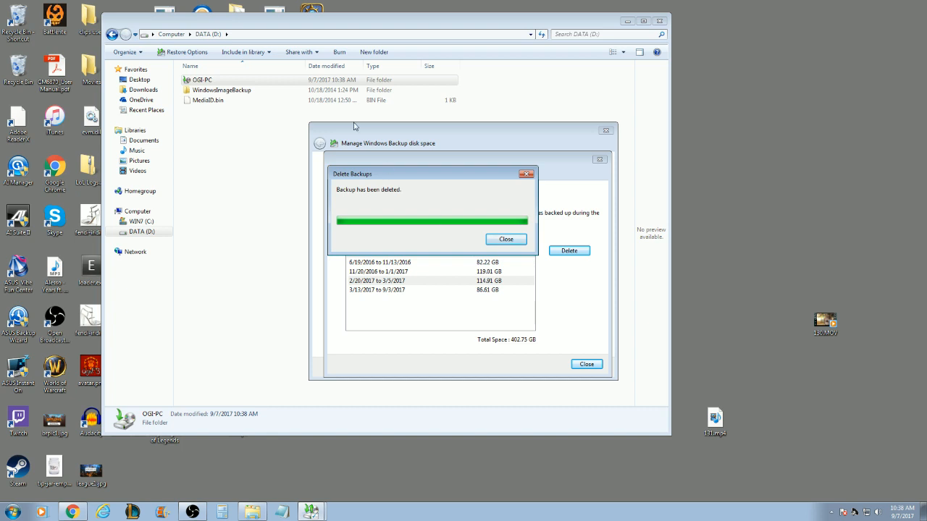
left_click(505, 239)
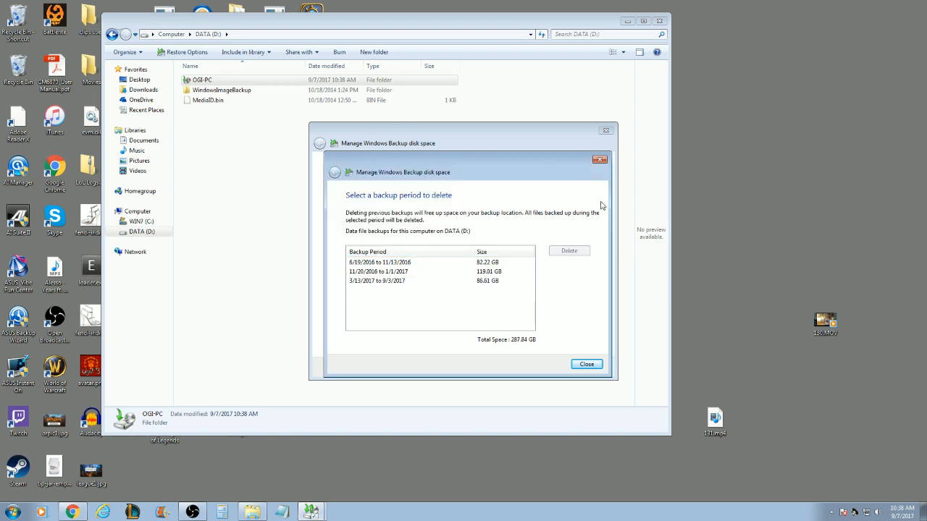
mouse_move(590, 355)
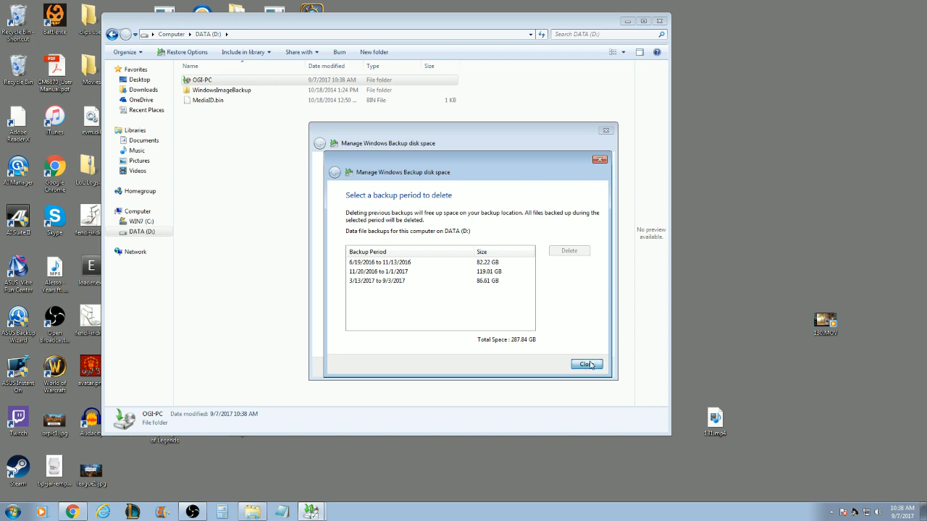
Close the backup list and Manage disk space windows, returning to Computer.
left_click(587, 364)
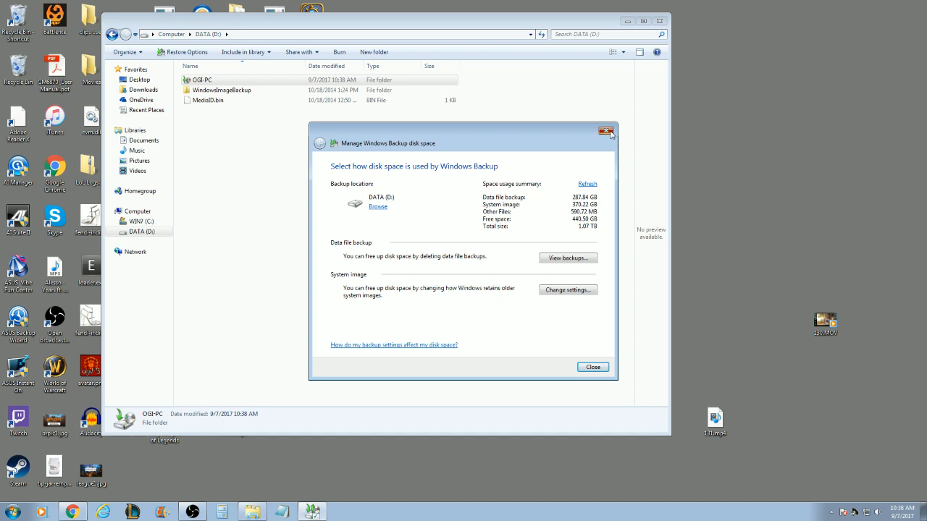
left_click(606, 131)
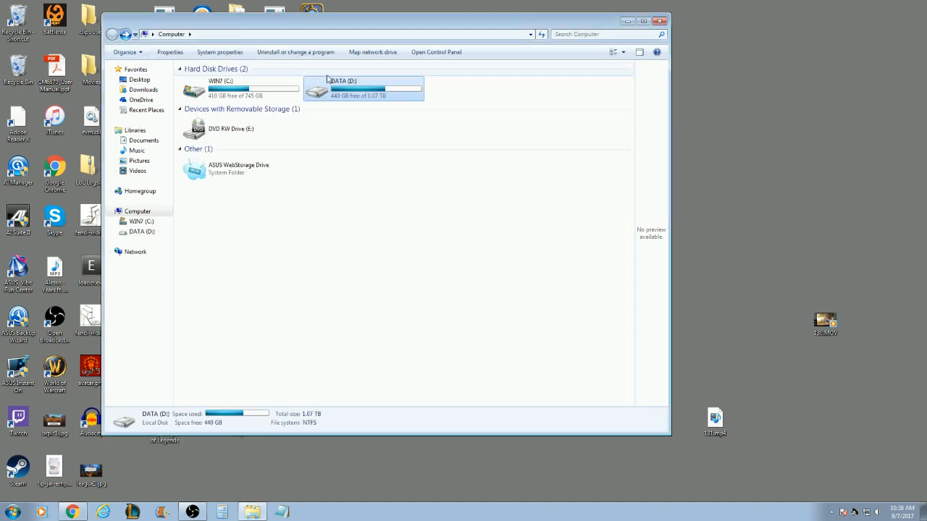
mouse_move(449, 103)
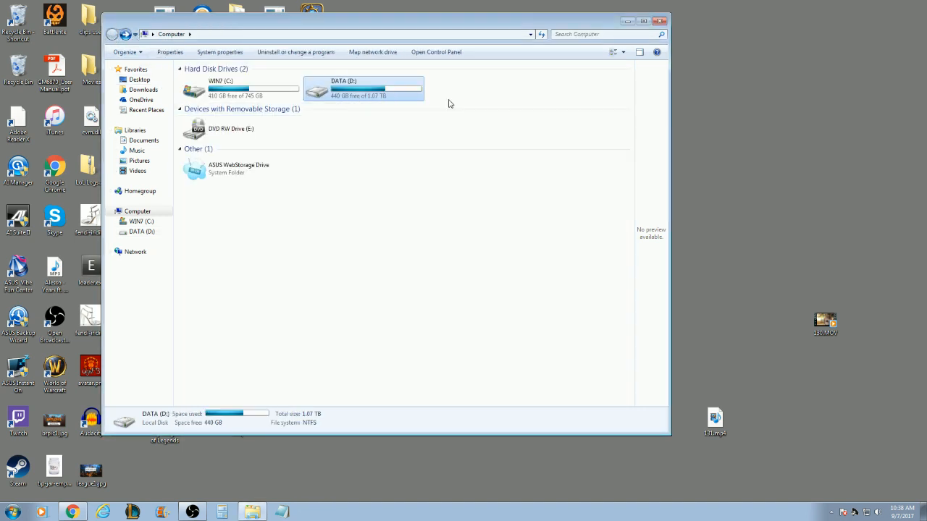